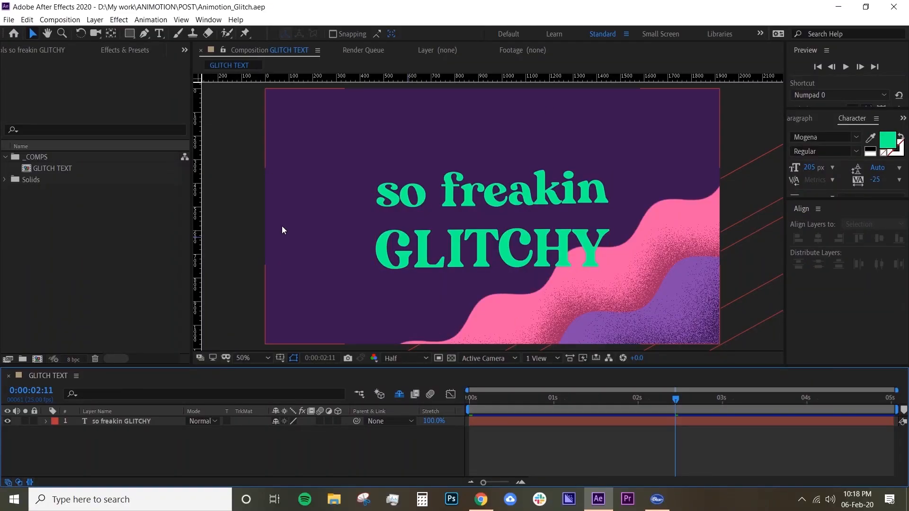
- Create a new full-frame solid layer named 'fractal noise' above the text layer
{"action": "left_click", "coordinate": [591, 398]}
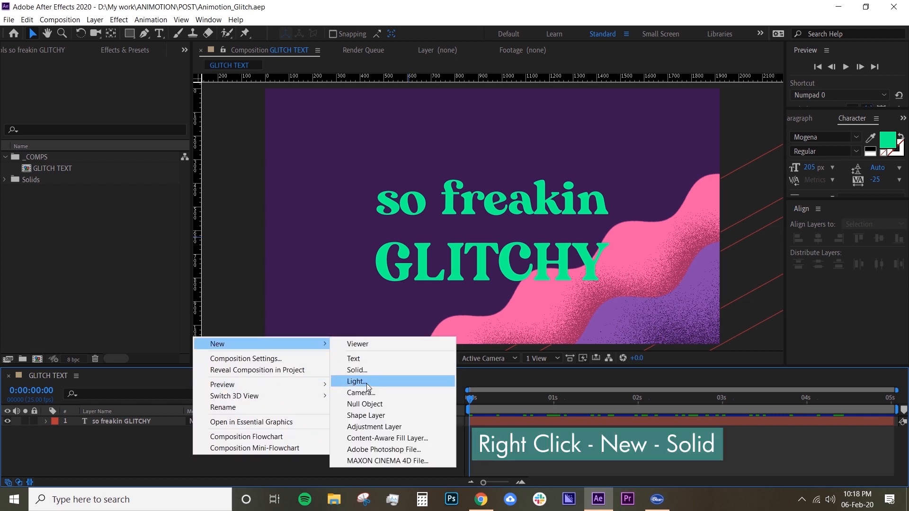
{"action": "left_click", "coordinate": [357, 370]}
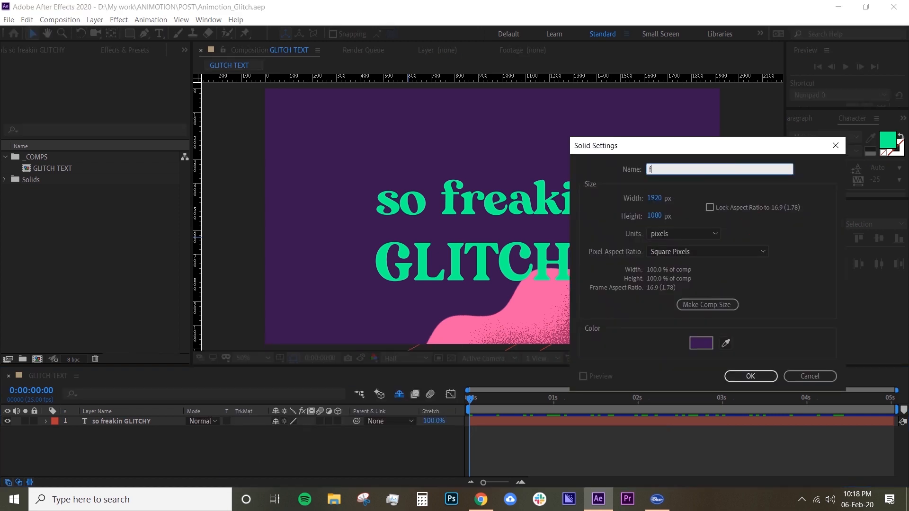
{"action": "type", "text": "ractal n"}
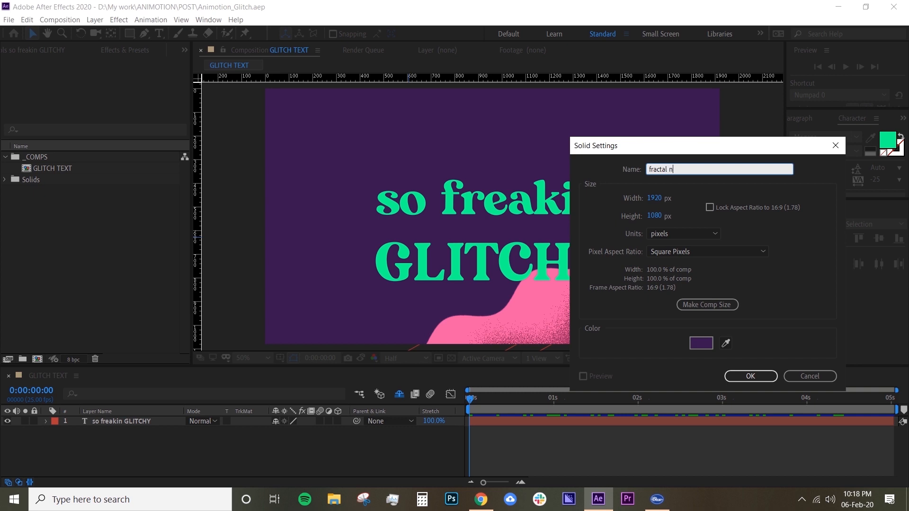
{"action": "left_click", "coordinate": [750, 376]}
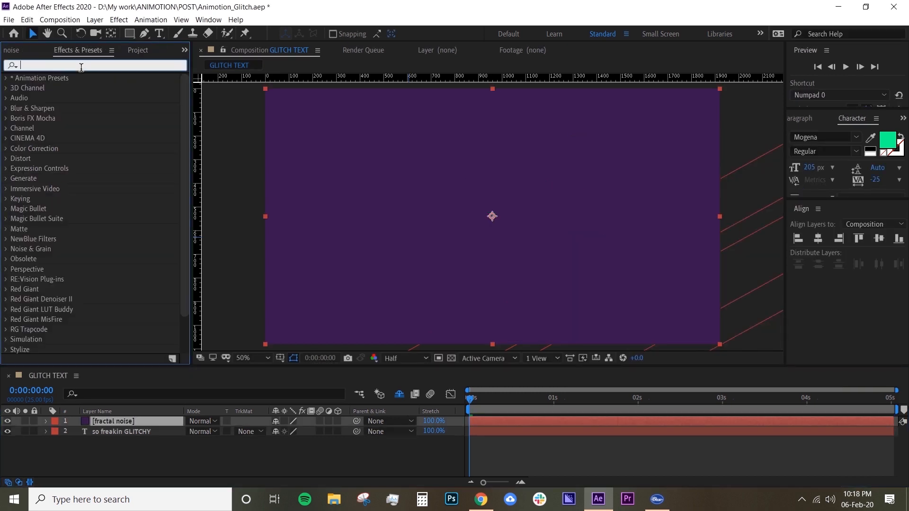
- Search 'fract' and apply the Fractal Noise effect to the fractal noise solid
{"action": "type", "text": "fract"}
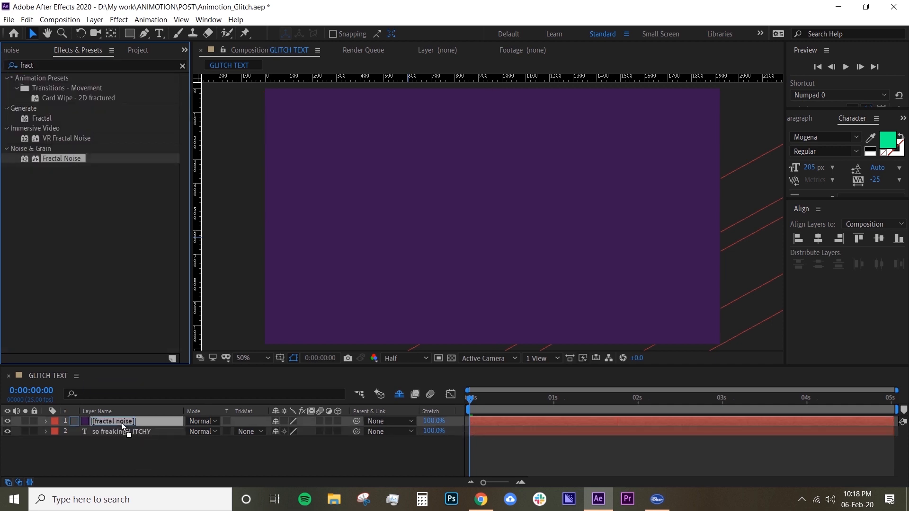
{"action": "double_click", "coordinate": [63, 158]}
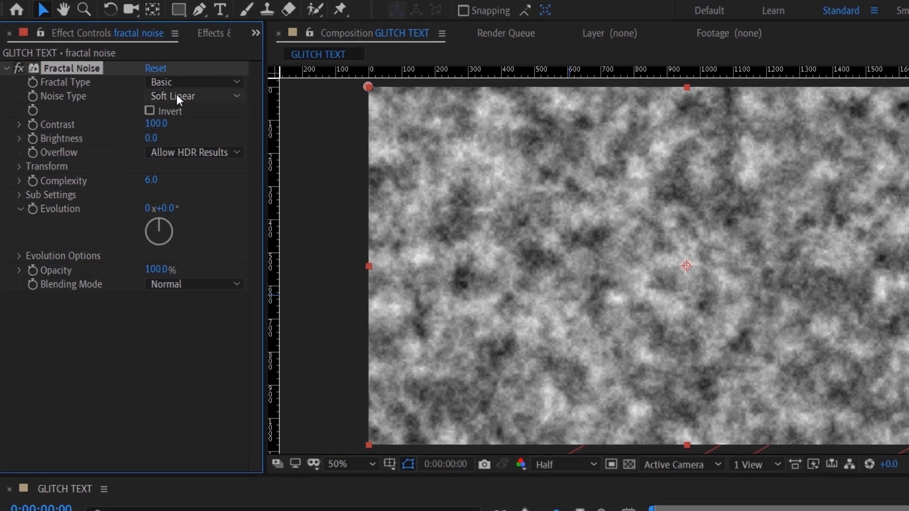
{"action": "mouse_move", "coordinate": [104, 120]}
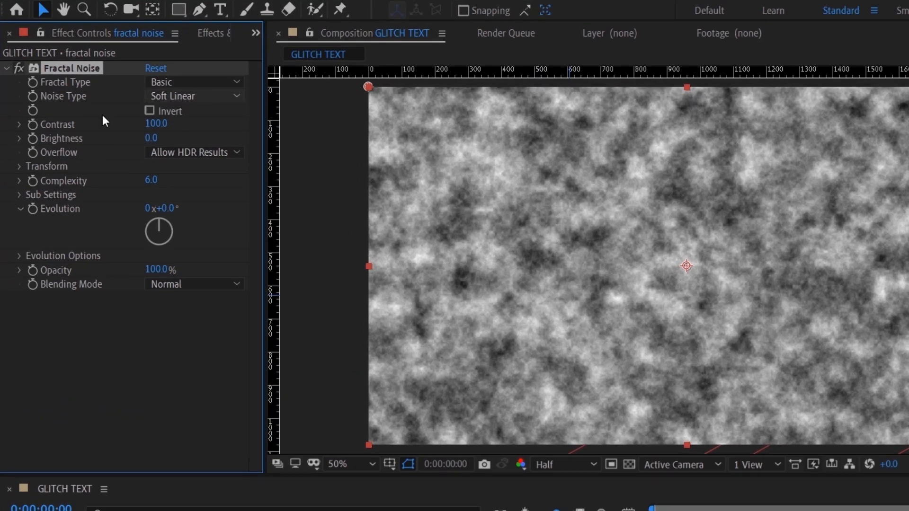
- Set Fractal Noise to Block noise, Dynamic Progressive type and contrast about 2160
{"action": "left_click", "coordinate": [194, 96]}
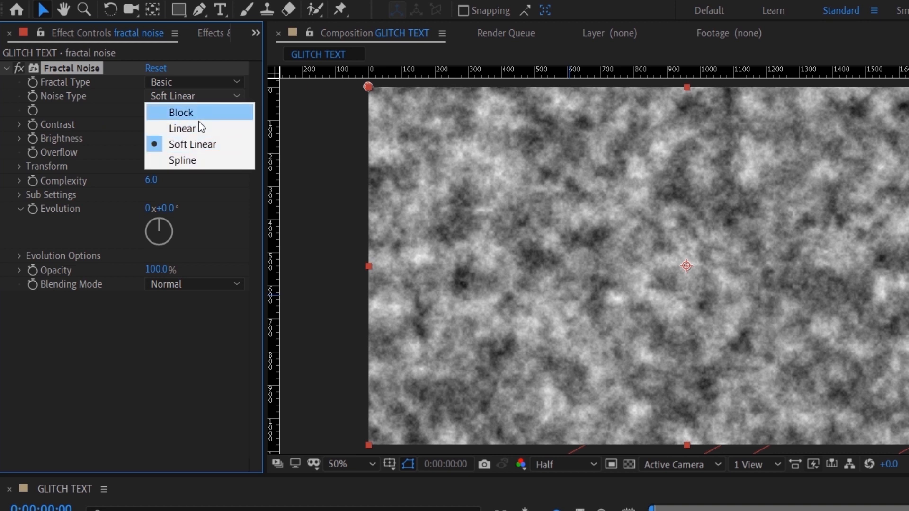
{"action": "left_click", "coordinate": [180, 113]}
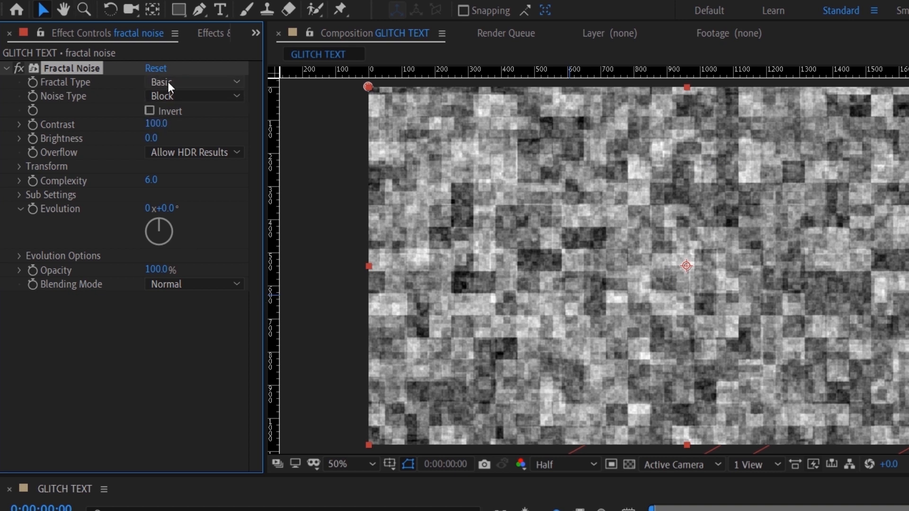
{"action": "left_click", "coordinate": [193, 82]}
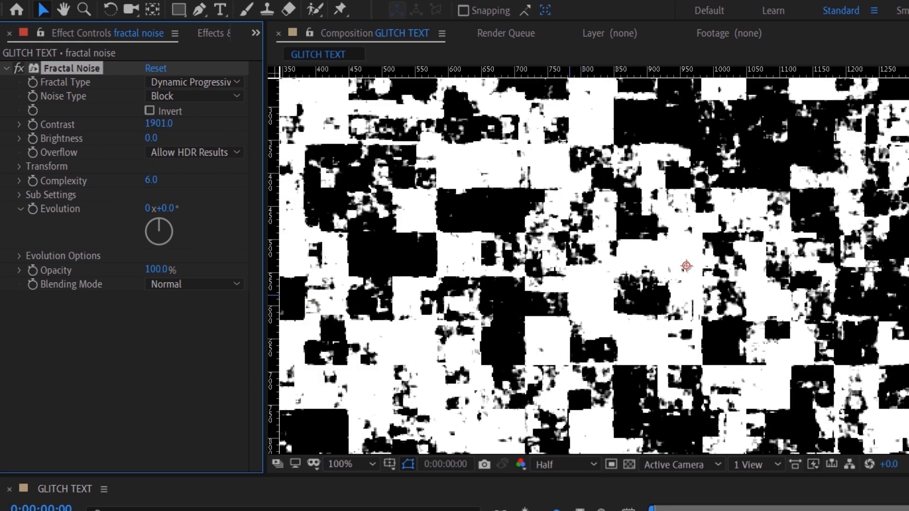
{"action": "left_click_drag", "start_coordinate": [158, 124], "coordinate": [174, 124]}
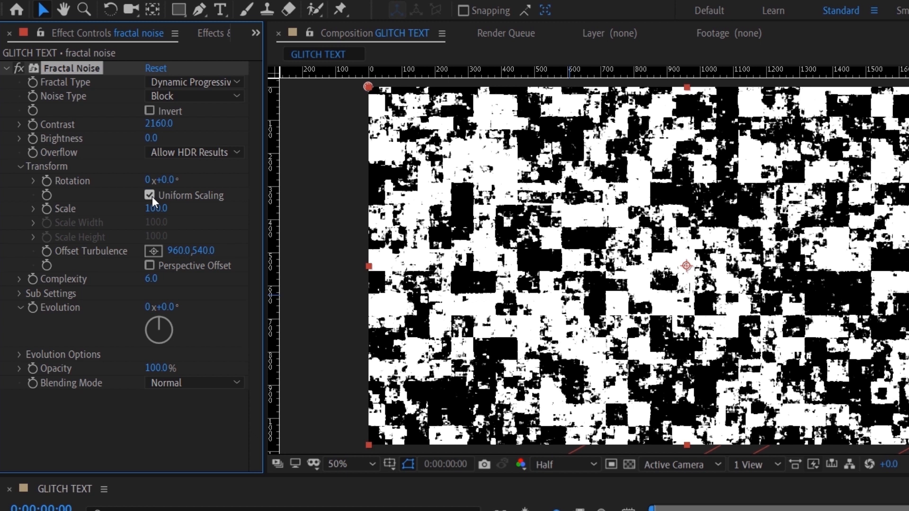
- Turn off Uniform Scaling so the noise width and height scale separately
{"action": "left_click", "coordinate": [150, 195]}
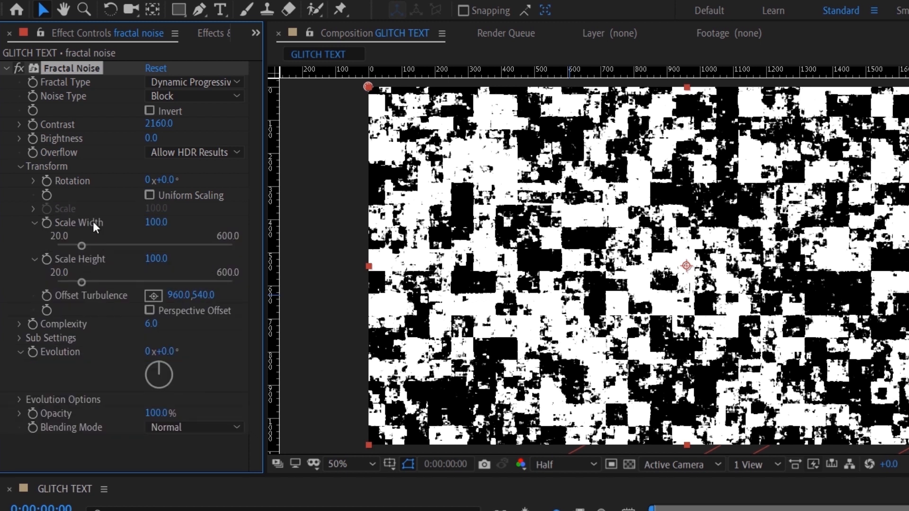
{"action": "mouse_move", "coordinate": [81, 221]}
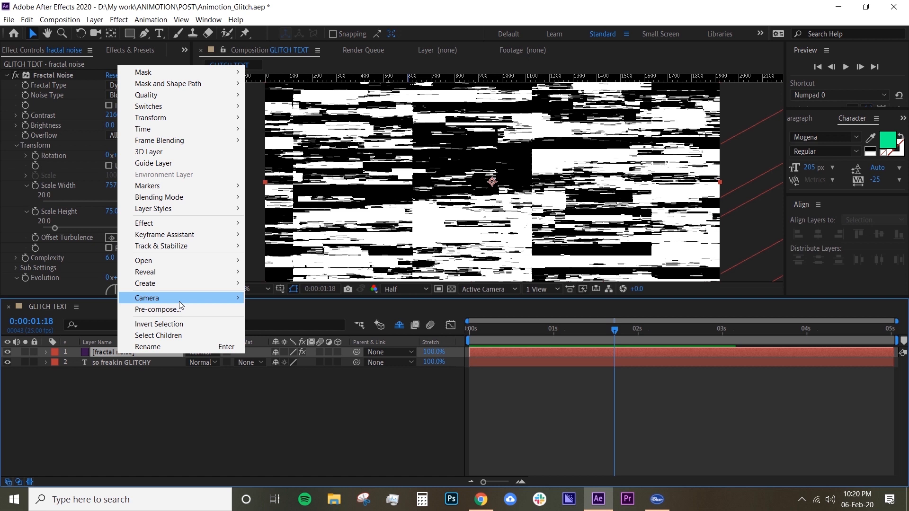
- Precompose the fractal noise layer as 'precomp_fractal noise'
{"action": "left_click", "coordinate": [156, 309]}
{"action": "type", "text": "precomp_fractal n"}
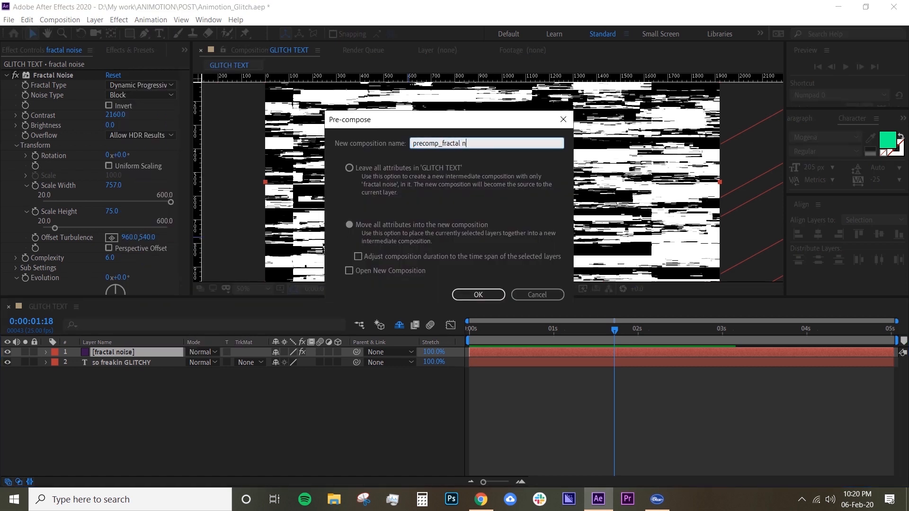
{"action": "type", "text": "oise"}
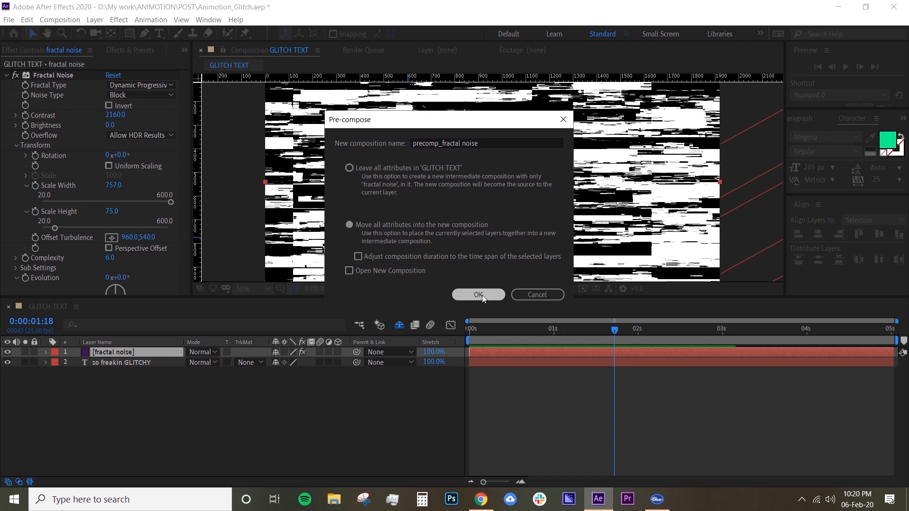
{"action": "left_click", "coordinate": [477, 296]}
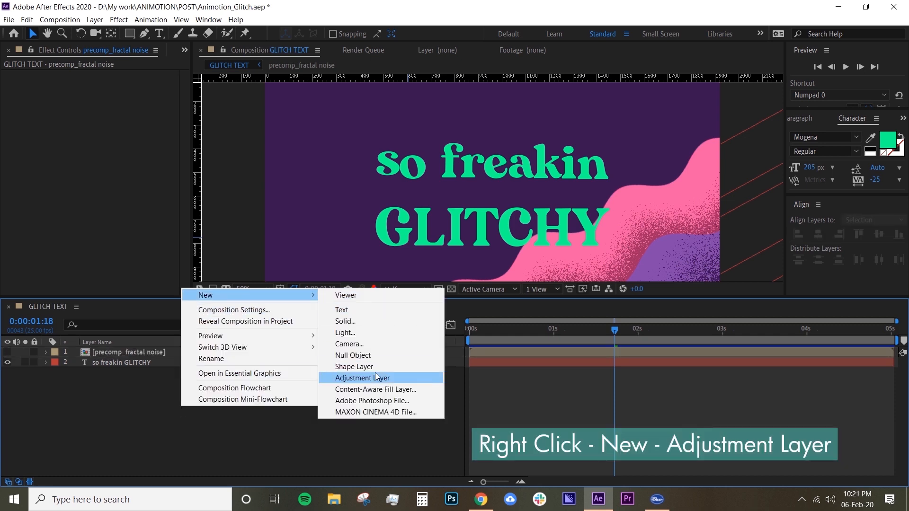
- Add an adjustment layer named GLITCH and search Effects & Presets for Displacement Map
{"action": "left_click", "coordinate": [362, 378]}
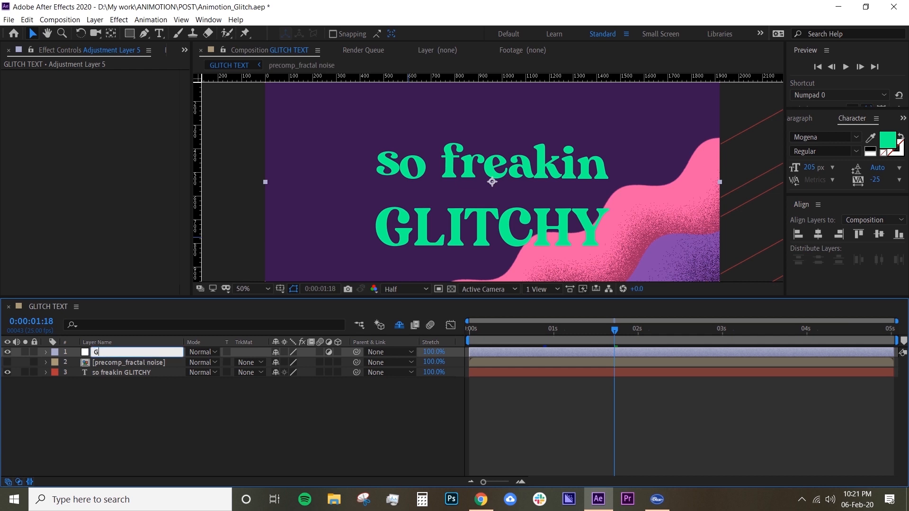
{"action": "type", "text": "LITCH"}
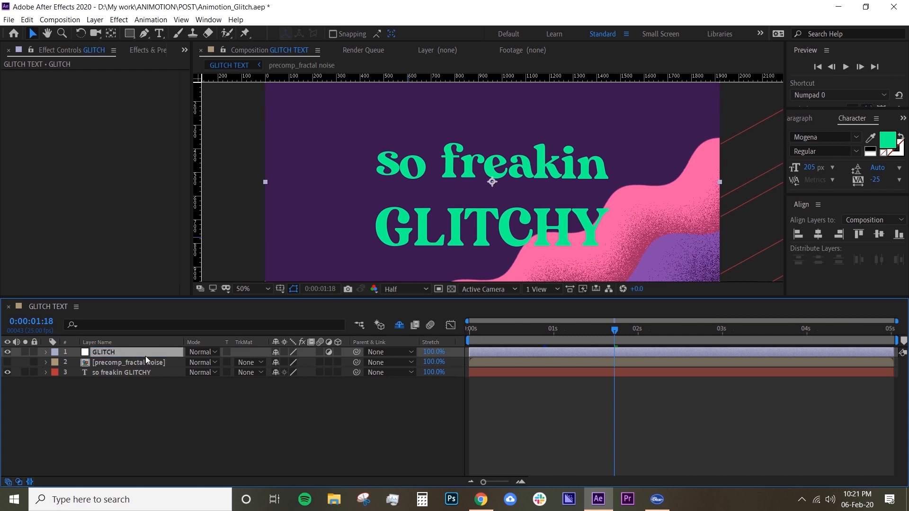
{"action": "type", "text": "fract"}
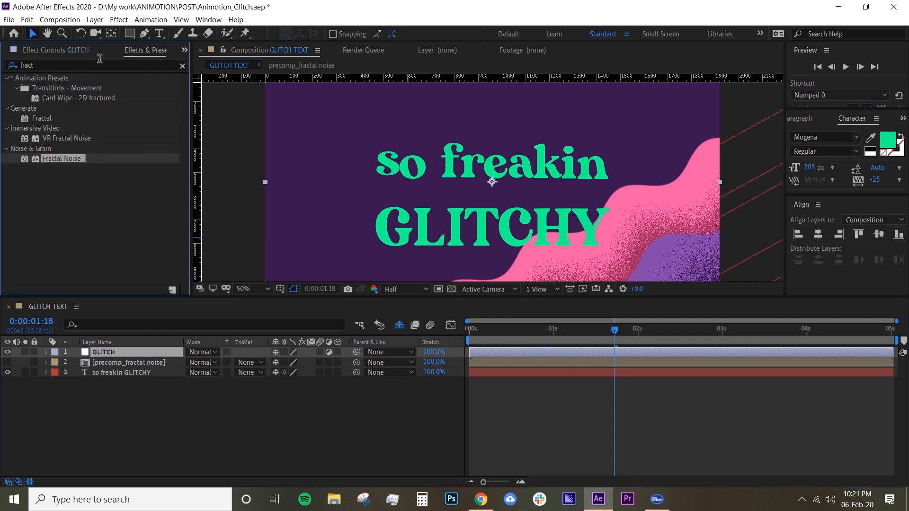
{"action": "type", "text": "displa"}
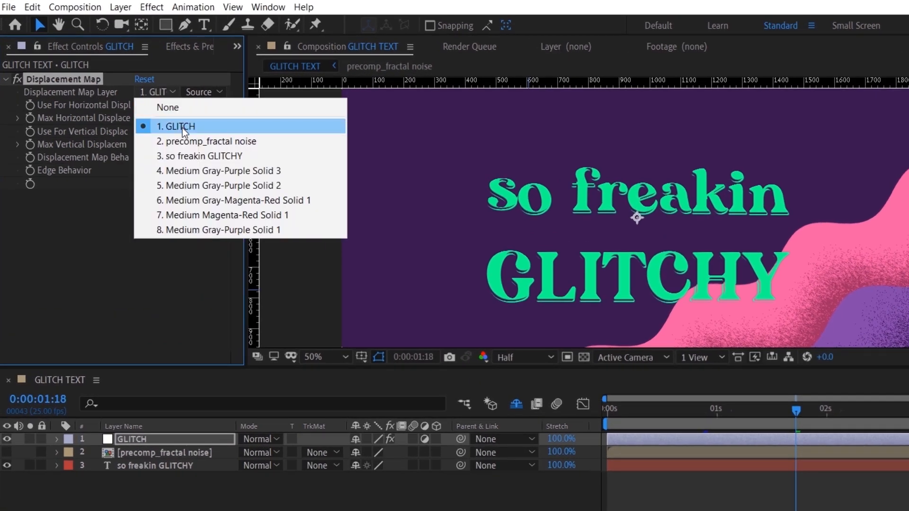
- Drive the Displacement Map from precomp_fractal noise with stronger horizontal displacement, then preview the glitch
{"action": "left_click", "coordinate": [205, 141]}
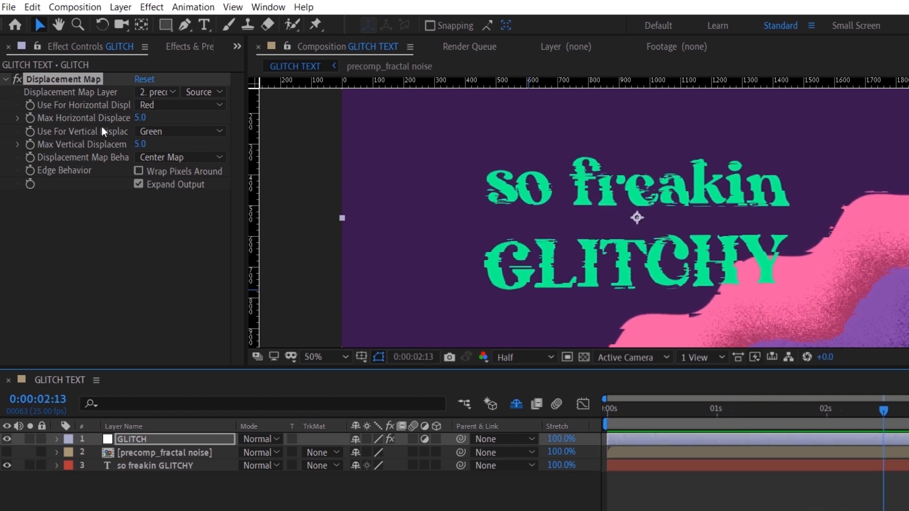
{"action": "left_click_drag", "start_coordinate": [139, 117], "coordinate": [153, 117]}
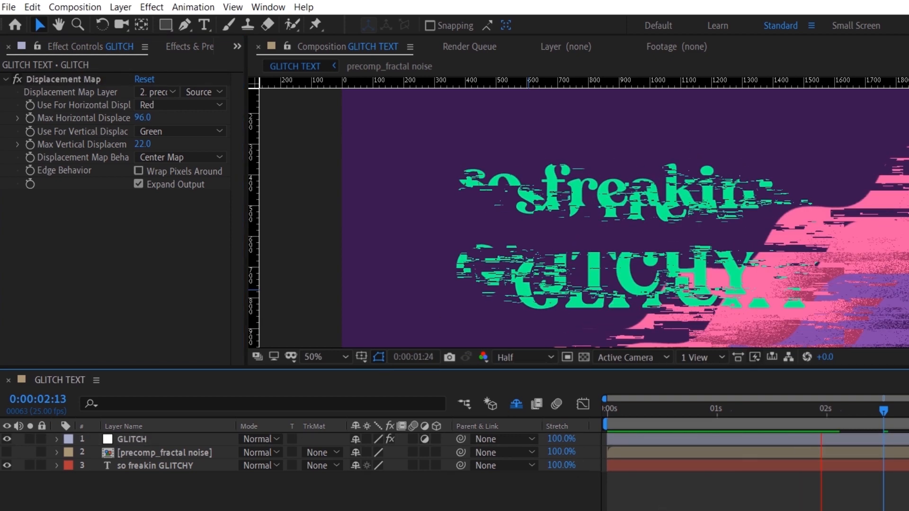
{"action": "left_click", "coordinate": [683, 410]}
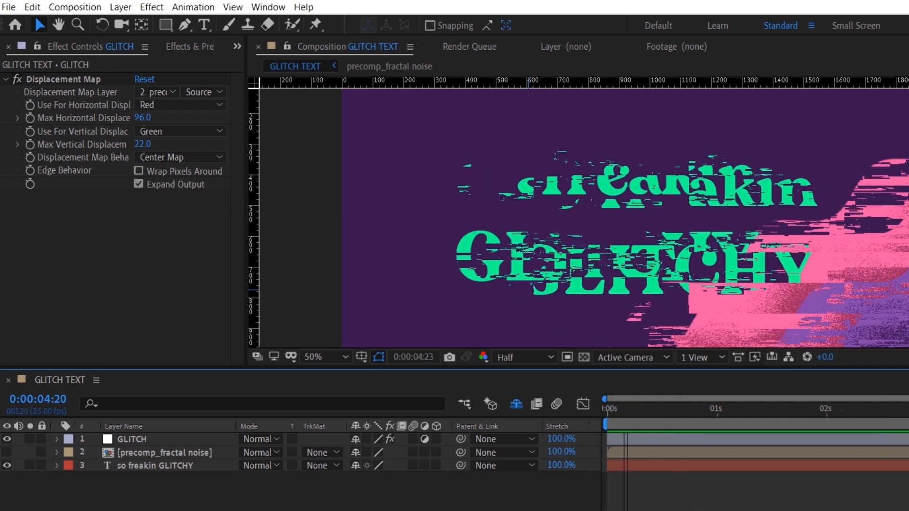
{"action": "left_click", "coordinate": [605, 409]}
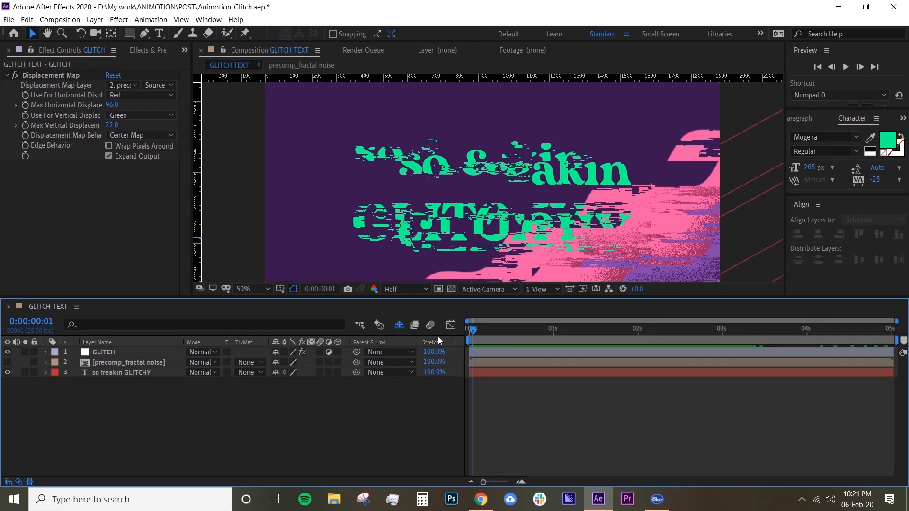
- Trim the GLITCH layer's out point two frames in, leaving a short burst
{"action": "key", "text": "PageDown"}
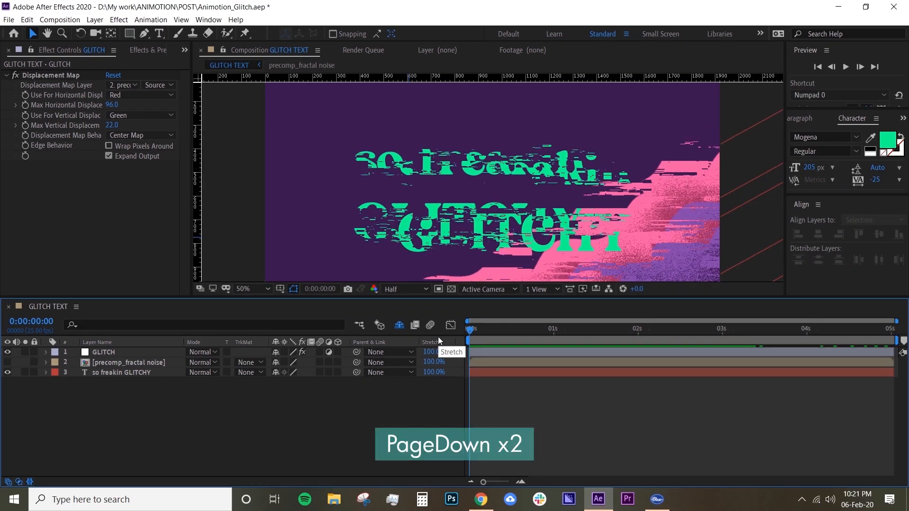
{"action": "key", "text": "PageDown"}
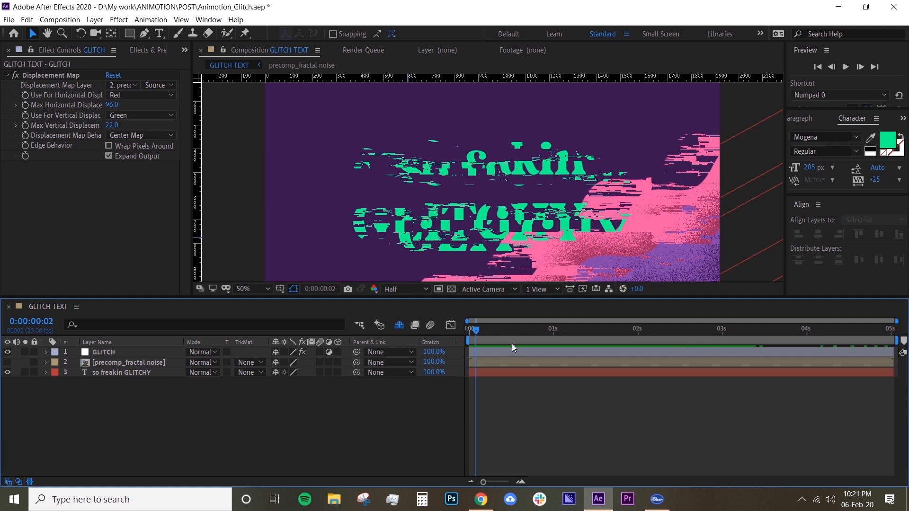
{"action": "left_click", "coordinate": [103, 353]}
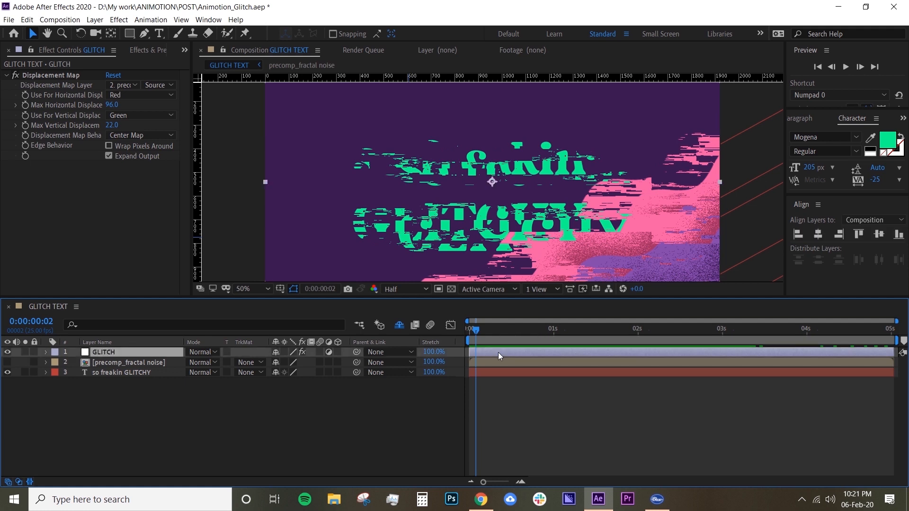
{"action": "key", "text": "Alt+]"}
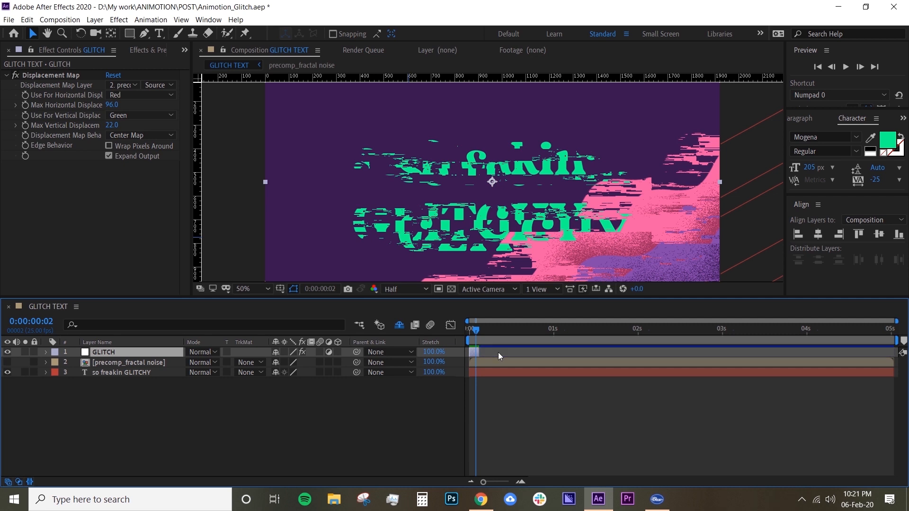
{"action": "left_click_drag", "start_coordinate": [474, 329], "coordinate": [492, 329]}
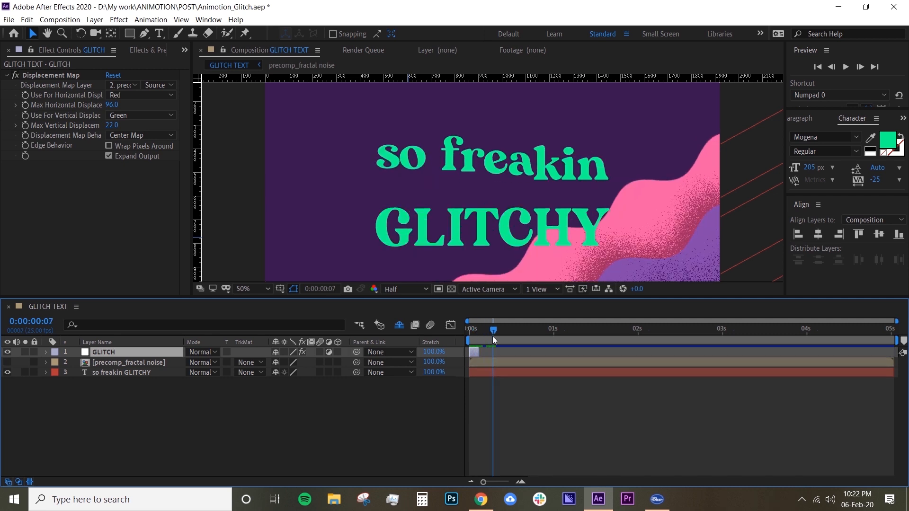
- Duplicate the GLITCH burst with Ctrl+D and spread the copies to different times
{"action": "key", "text": "Ctrl+D"}
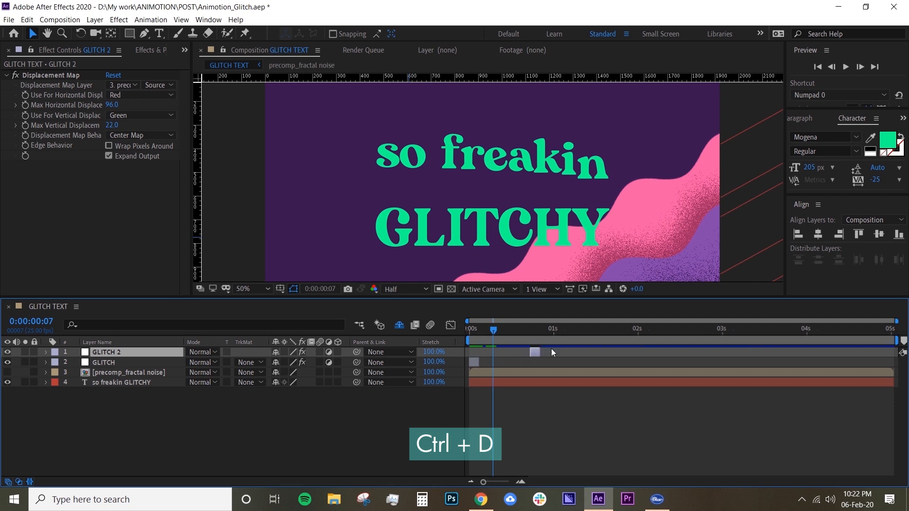
{"action": "key", "text": "ctrl+d"}
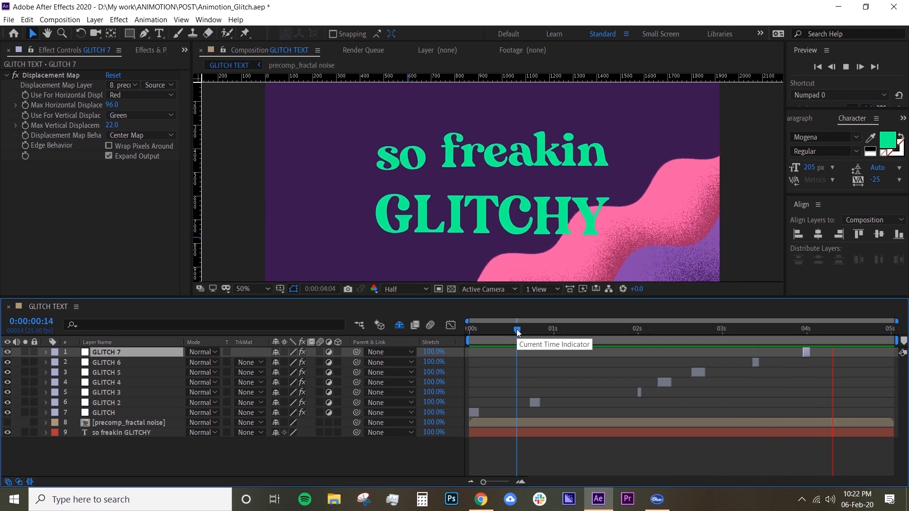
{"action": "left_click", "coordinate": [575, 328]}
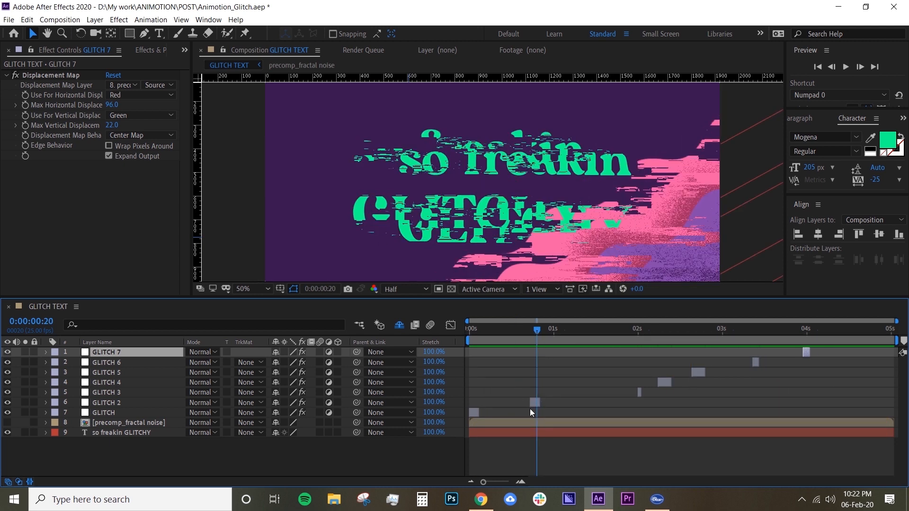
{"action": "left_click", "coordinate": [105, 402]}
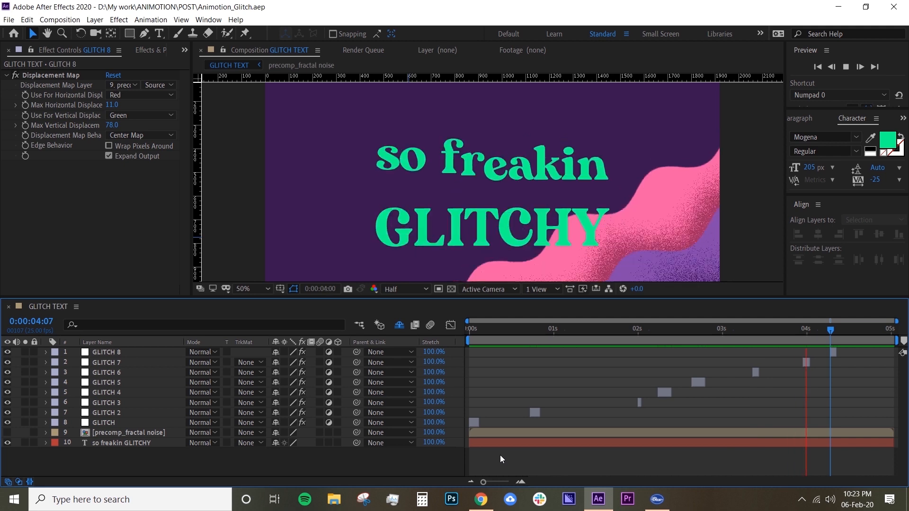
- Preview the full sequence of scattered glitch bursts
{"action": "left_click", "coordinate": [554, 327]}
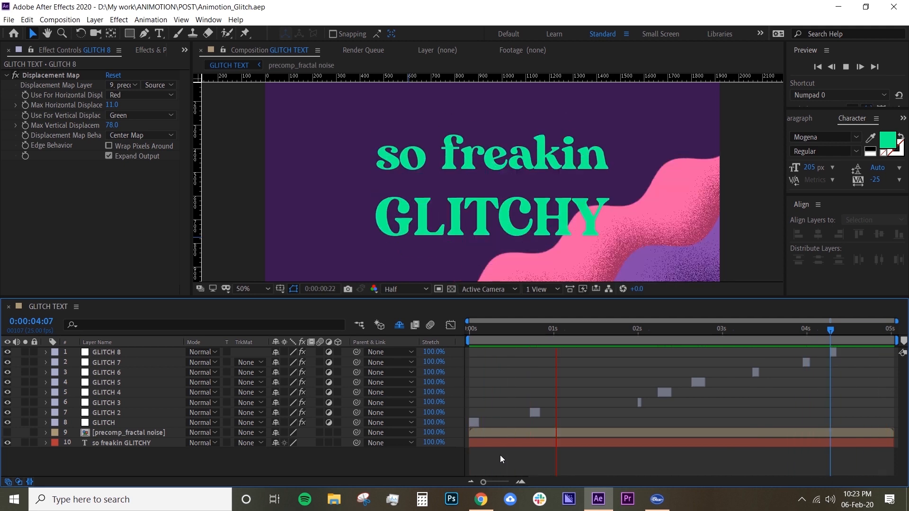